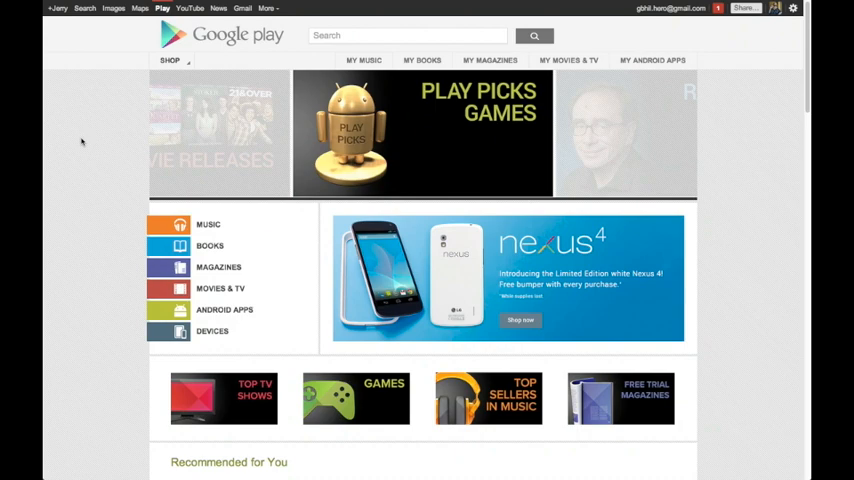
Step: Tour the store home page, then go to Android apps via the Shop menu
{"action": "scroll", "scroll_direction": "down", "scroll_amount": 3}
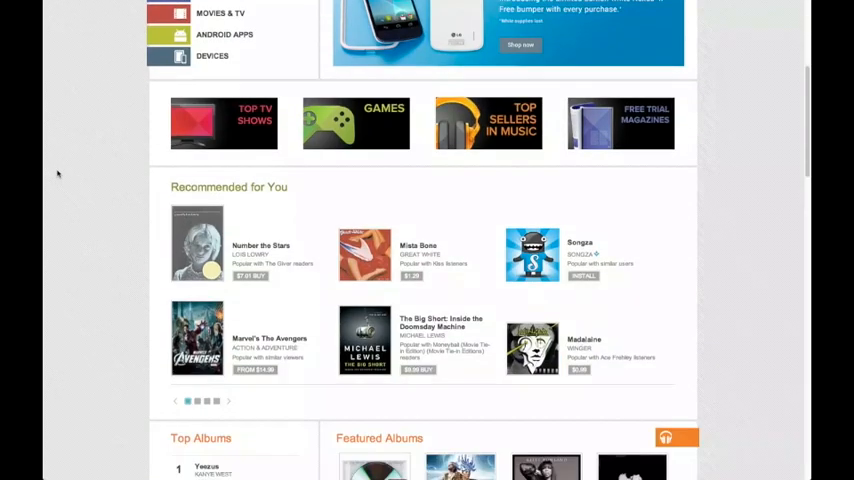
{"action": "scroll", "scroll_direction": "up", "scroll_amount": 3}
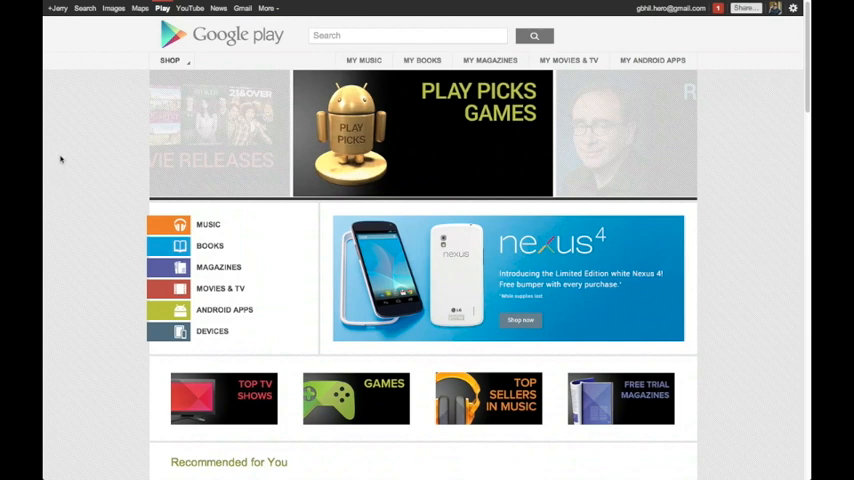
{"action": "left_click", "coordinate": [170, 60]}
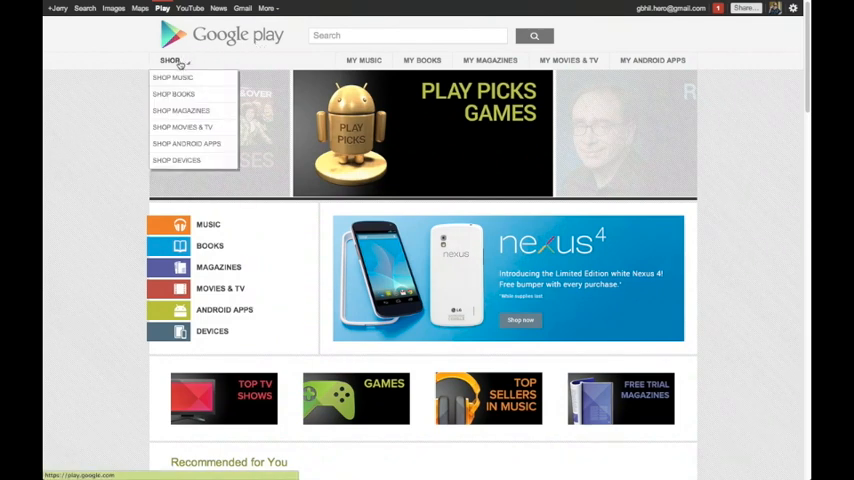
{"action": "mouse_move", "coordinate": [175, 94]}
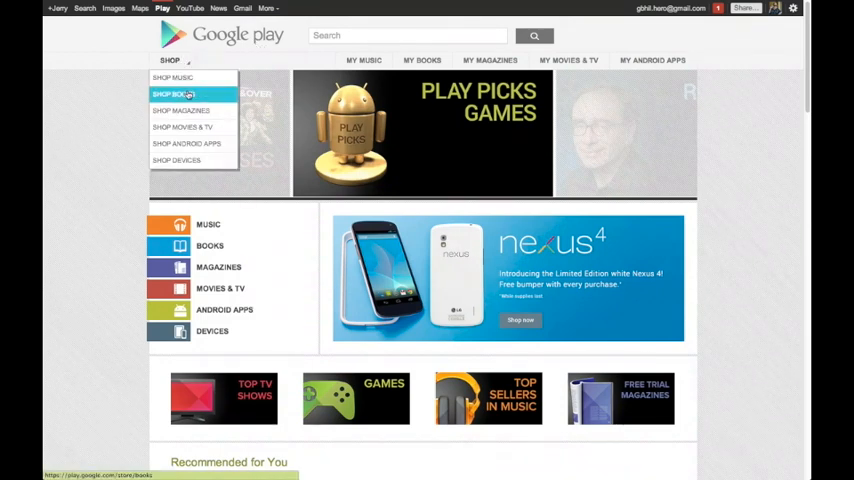
{"action": "mouse_move", "coordinate": [183, 127]}
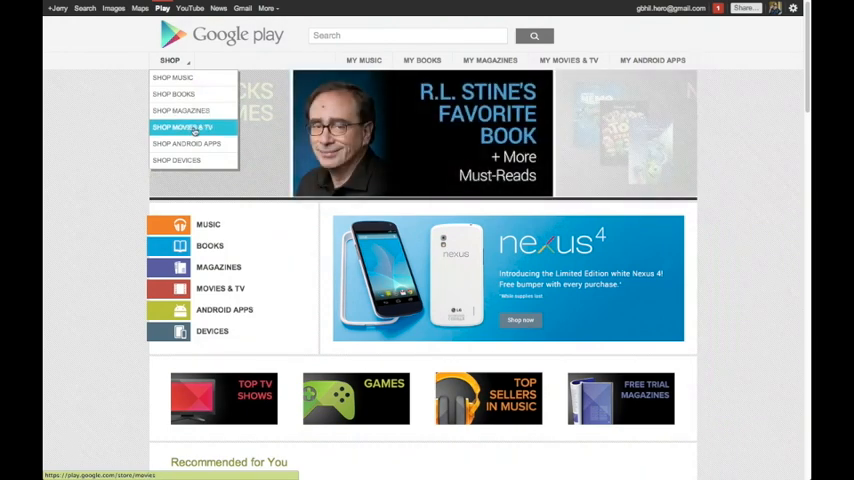
{"action": "mouse_move", "coordinate": [177, 160]}
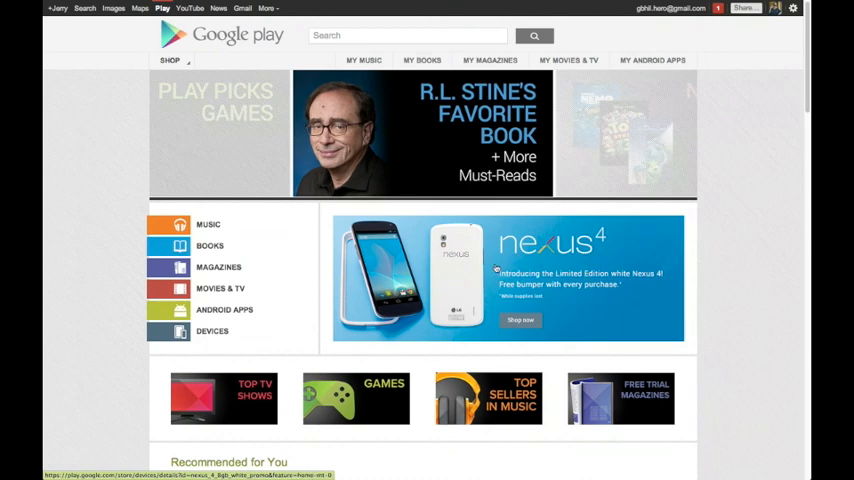
{"action": "left_click", "coordinate": [170, 60]}
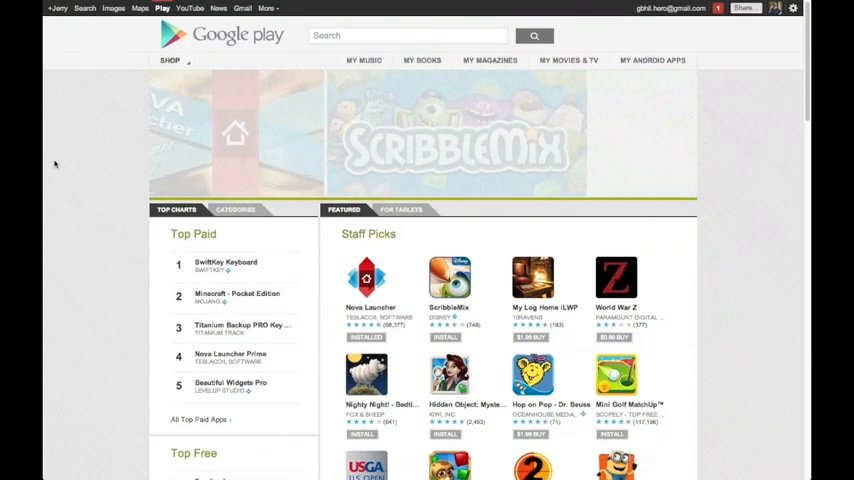
{"action": "left_click", "coordinate": [170, 60]}
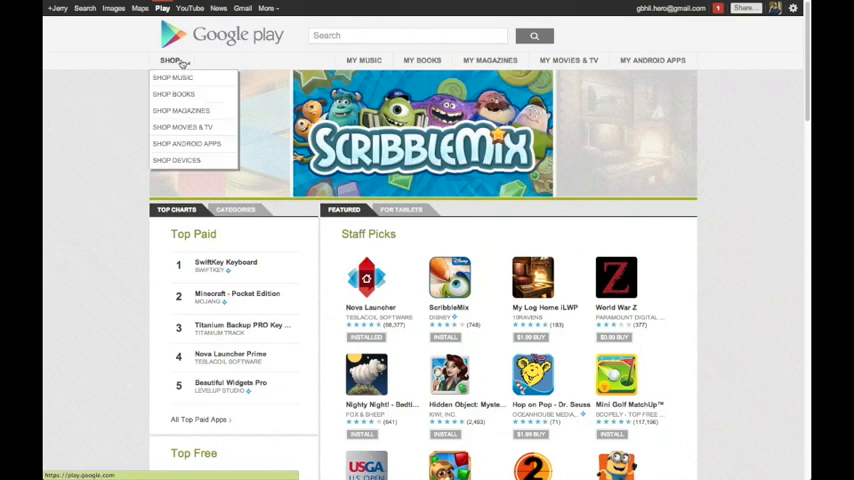
{"action": "mouse_move", "coordinate": [187, 143]}
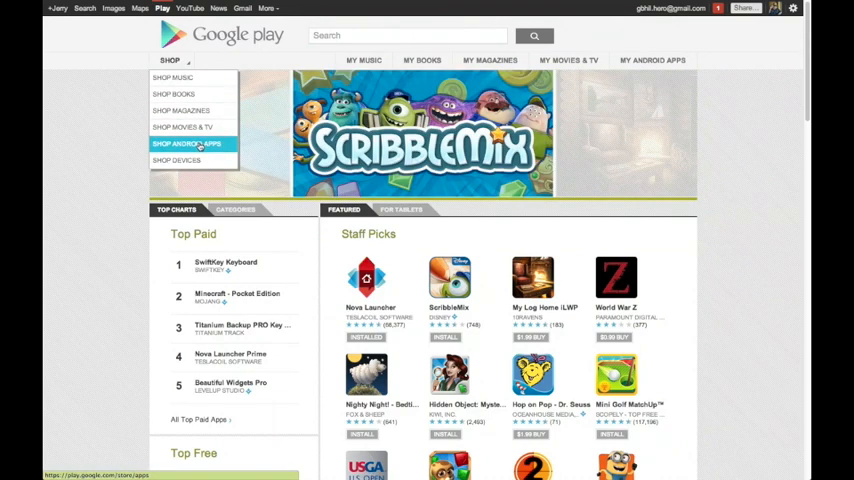
{"action": "scroll", "scroll_direction": "down", "scroll_amount": 3}
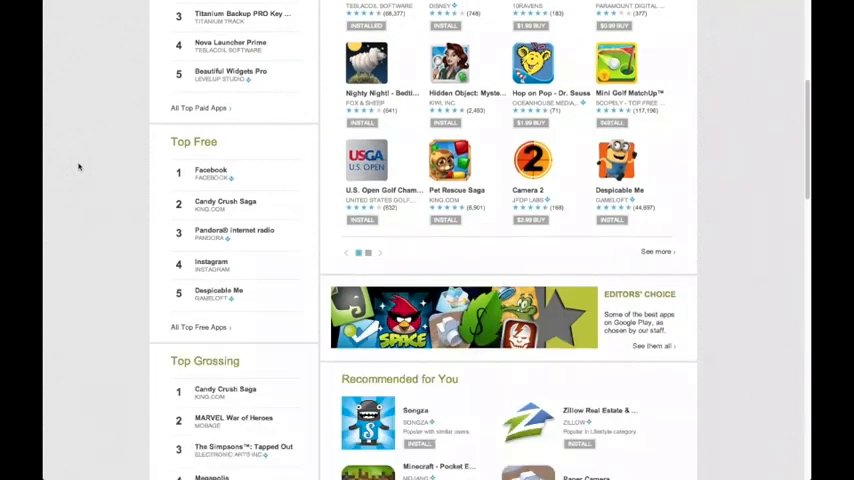
{"action": "scroll", "scroll_direction": "up", "scroll_amount": 3}
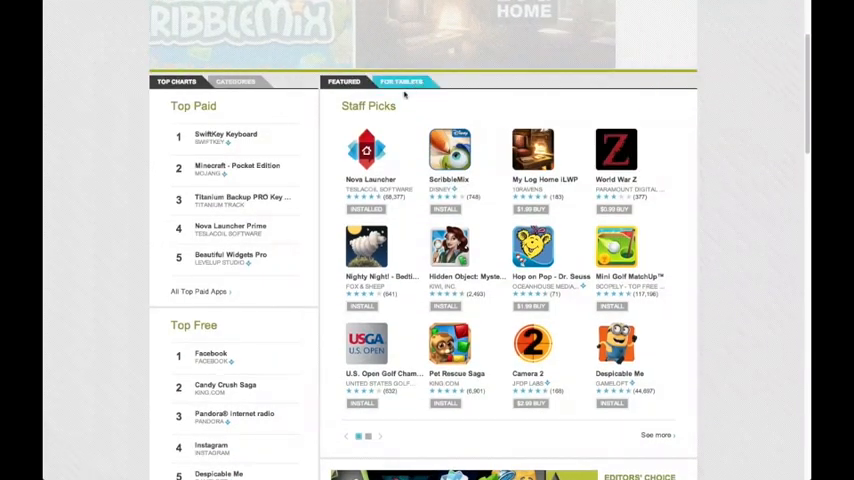
{"action": "left_click", "coordinate": [402, 82]}
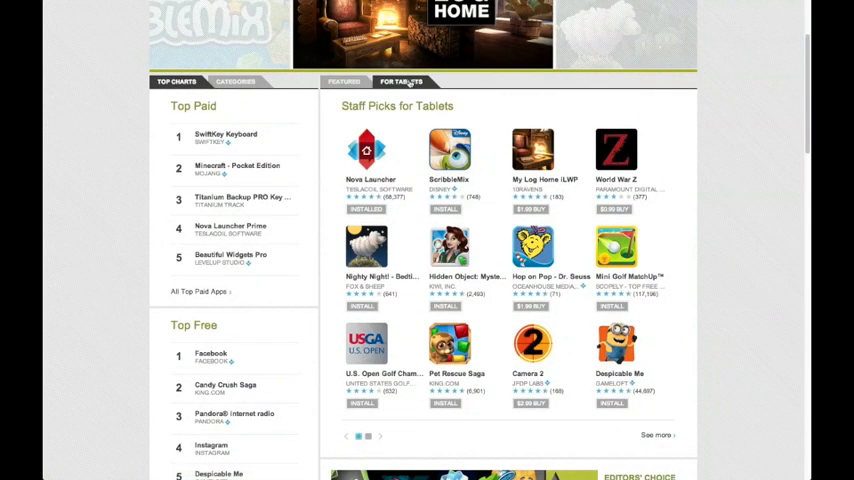
{"action": "scroll", "scroll_direction": "down", "scroll_amount": 3}
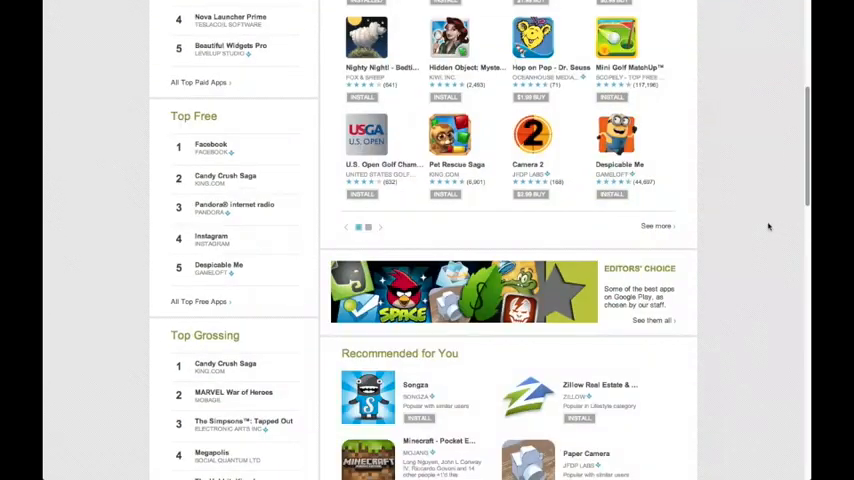
{"action": "scroll", "scroll_direction": "down", "scroll_amount": 3}
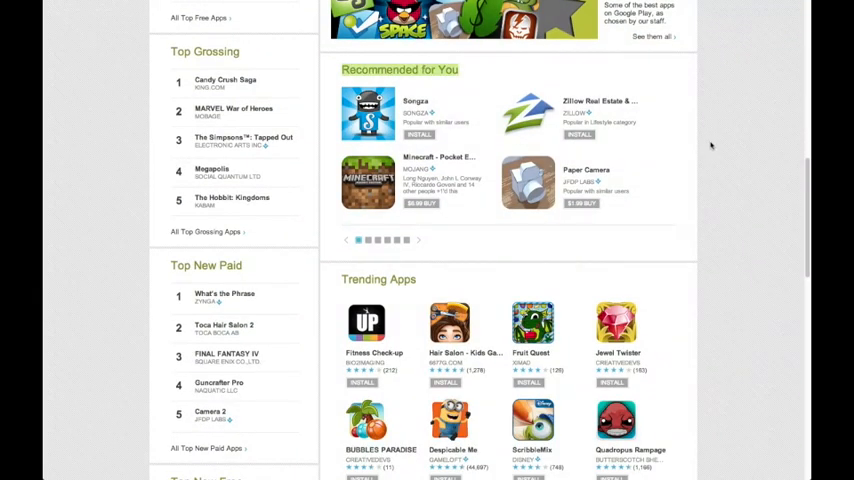
{"action": "scroll", "scroll_direction": "down", "scroll_amount": 3}
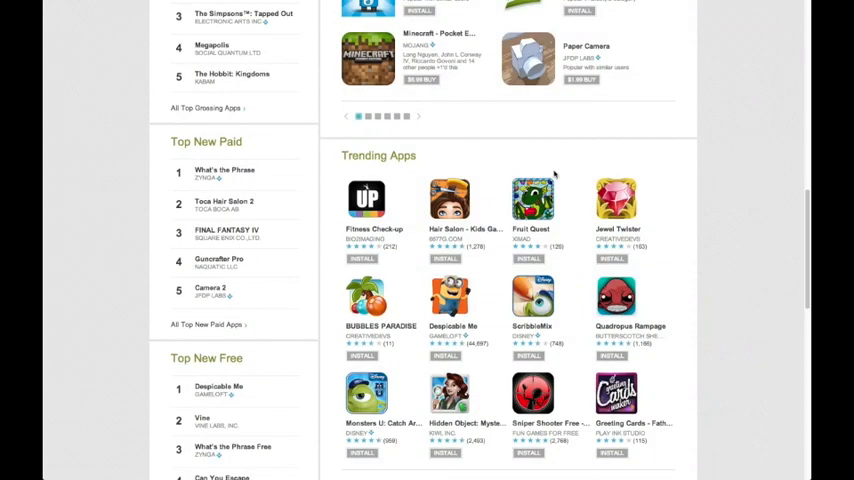
{"action": "scroll", "scroll_direction": "down", "scroll_amount": 3}
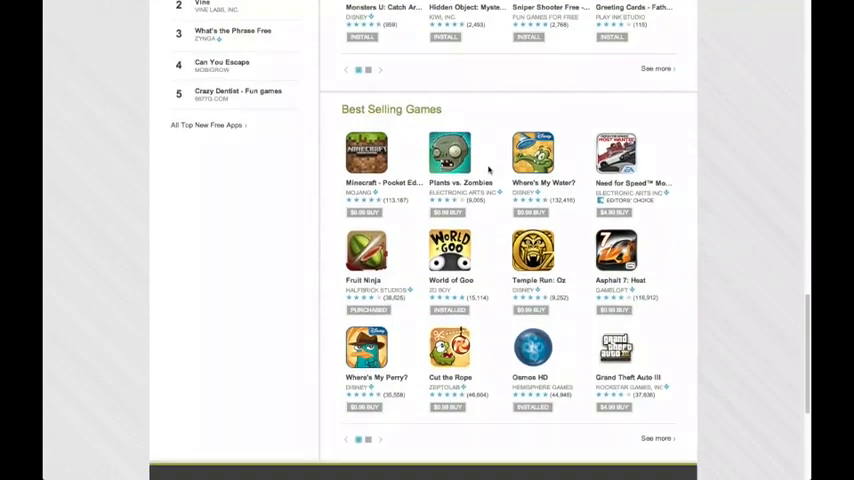
{"action": "scroll", "scroll_direction": "up", "scroll_amount": 3}
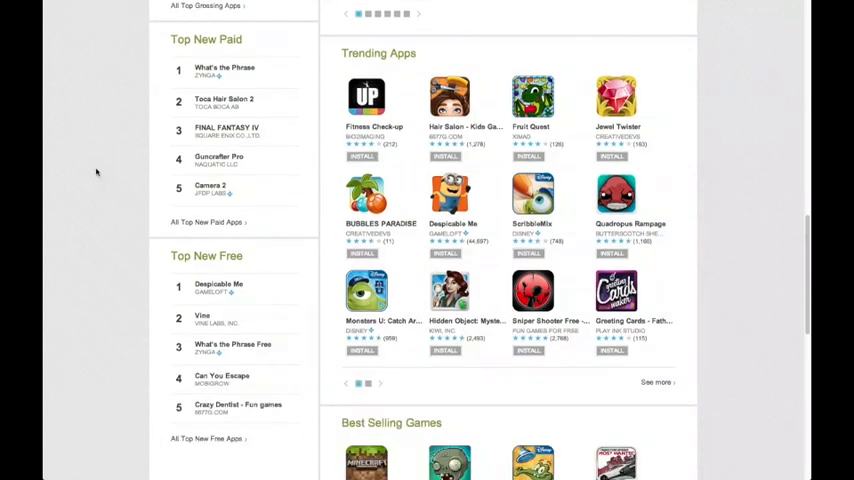
{"action": "scroll", "scroll_direction": "down", "scroll_amount": 3}
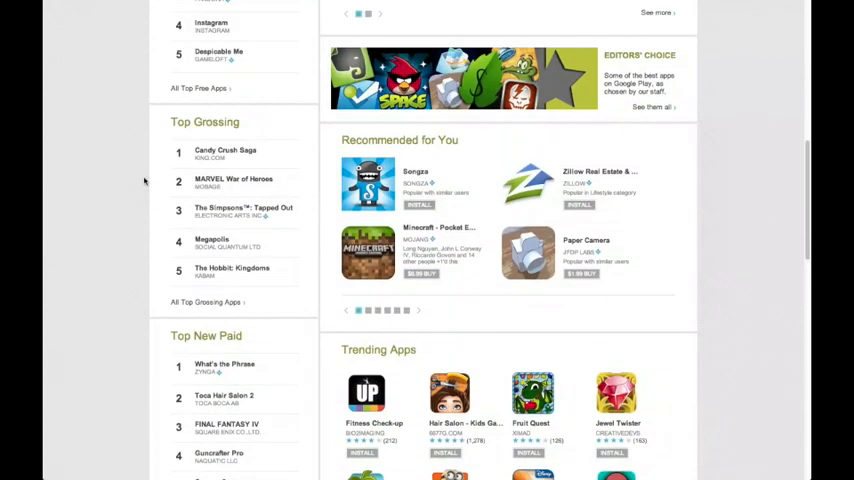
{"action": "scroll", "scroll_direction": "up", "scroll_amount": 3}
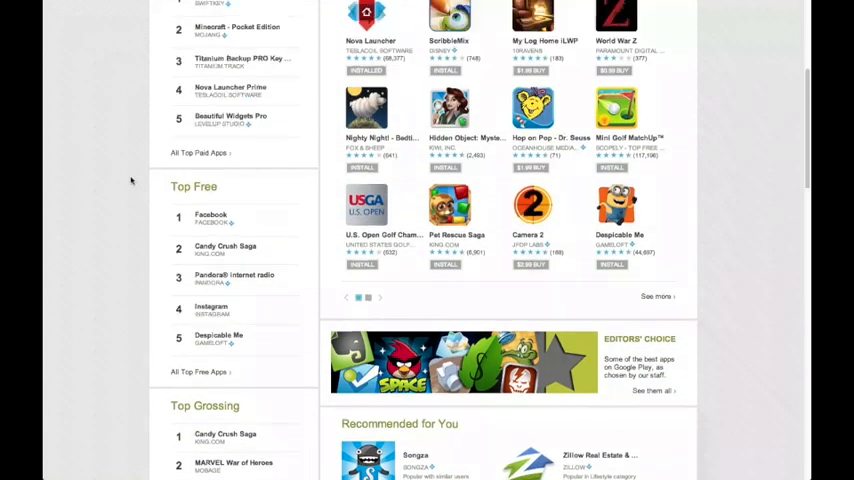
{"action": "scroll", "scroll_direction": "up", "scroll_amount": 3}
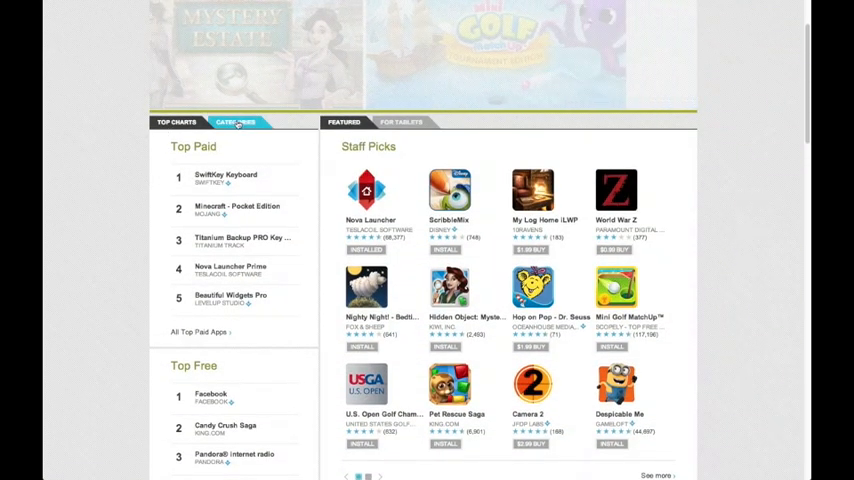
Step: Show the app categories, scroll down the list and open Personalization
{"action": "left_click", "coordinate": [235, 122]}
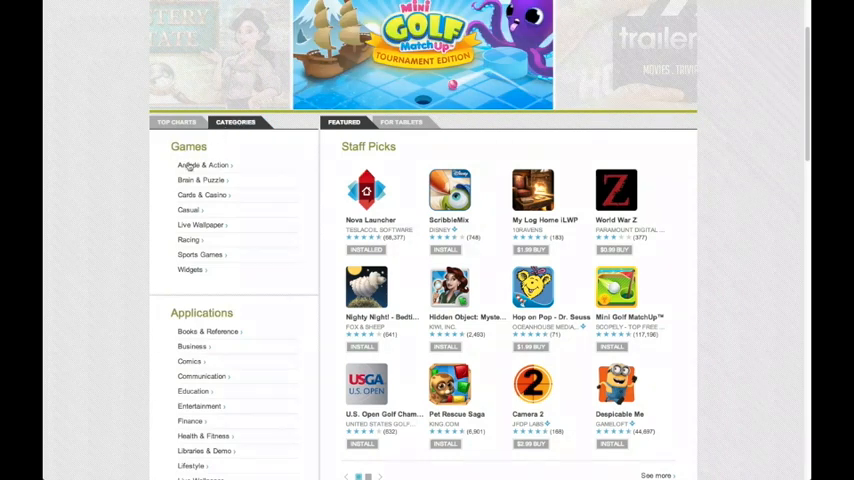
{"action": "scroll", "scroll_direction": "down", "scroll_amount": 3}
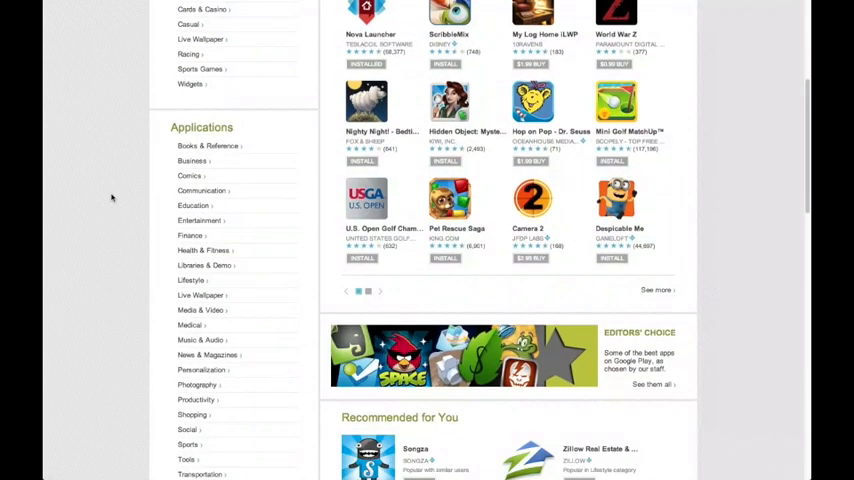
{"action": "scroll", "scroll_direction": "down", "scroll_amount": 3}
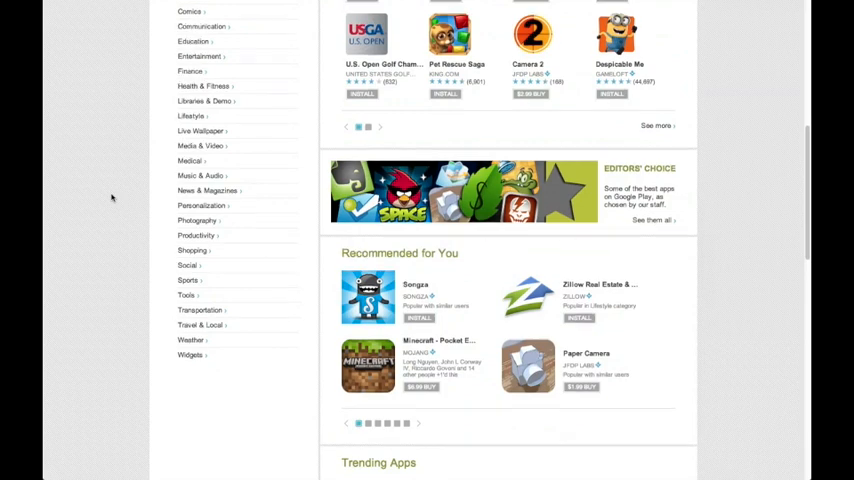
{"action": "scroll", "scroll_direction": "down", "scroll_amount": 3}
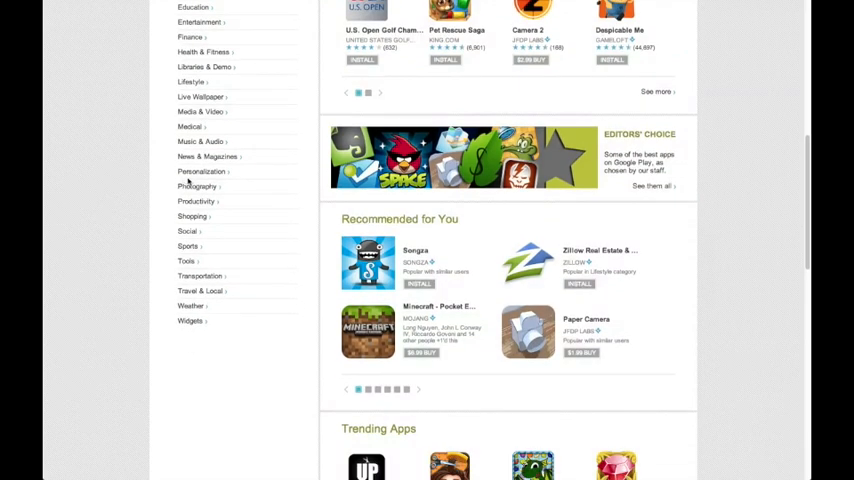
{"action": "left_click", "coordinate": [200, 171]}
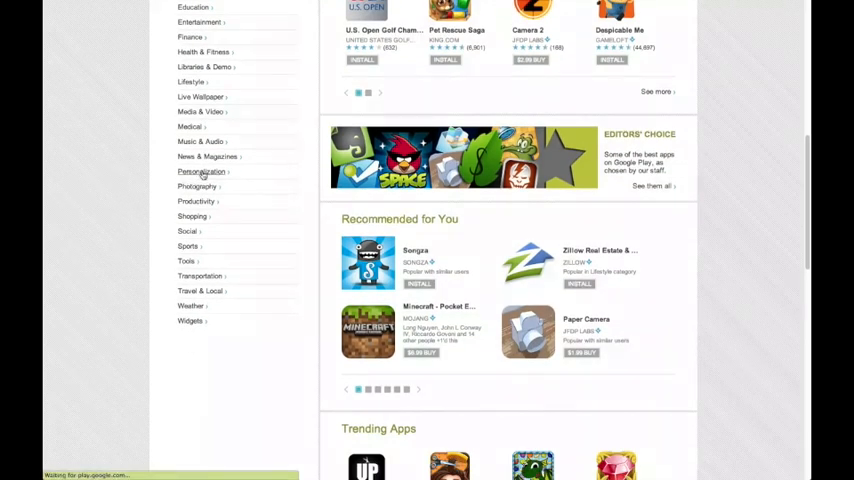
{"action": "left_click", "coordinate": [200, 171]}
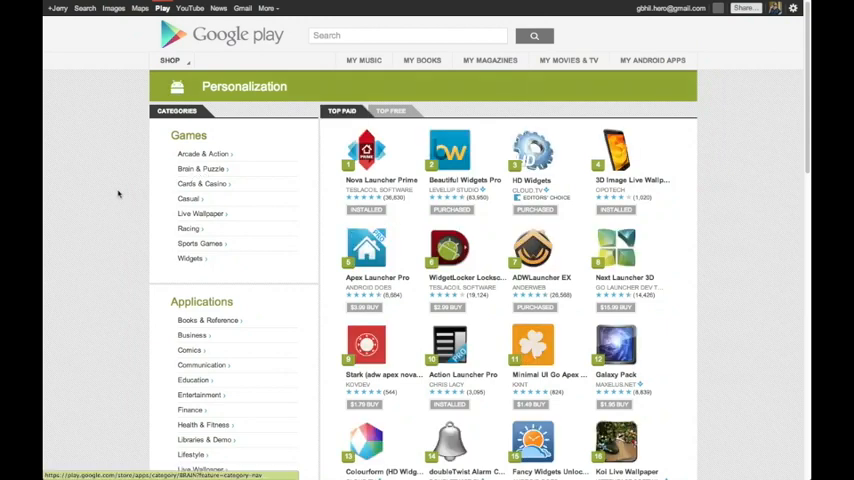
{"action": "mouse_move", "coordinate": [719, 211]}
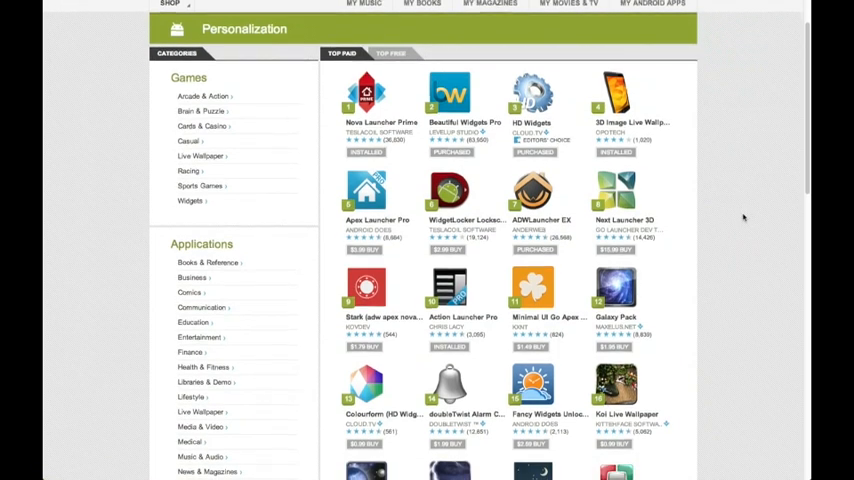
{"action": "scroll", "scroll_direction": "up", "scroll_amount": 3}
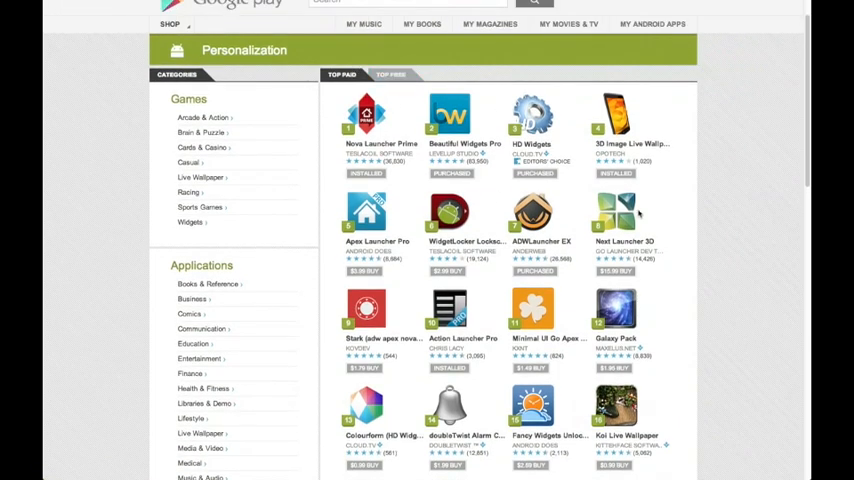
{"action": "scroll", "scroll_direction": "down", "scroll_amount": 3}
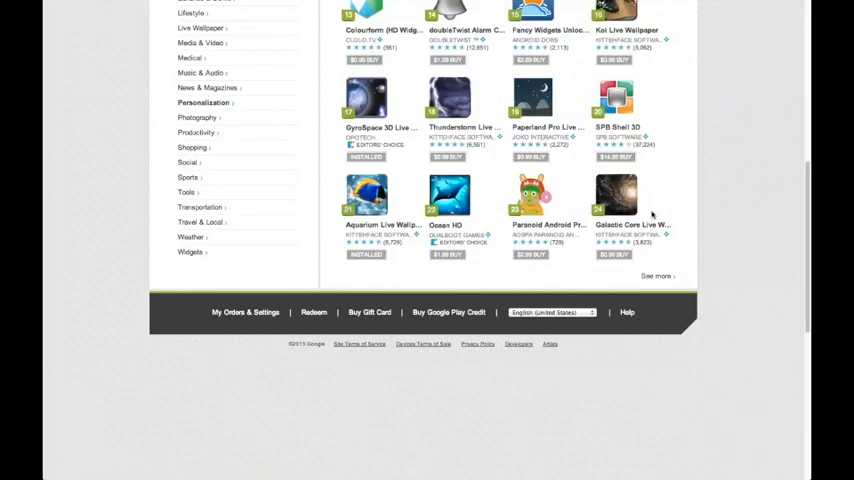
{"action": "scroll", "scroll_direction": "up", "scroll_amount": 3}
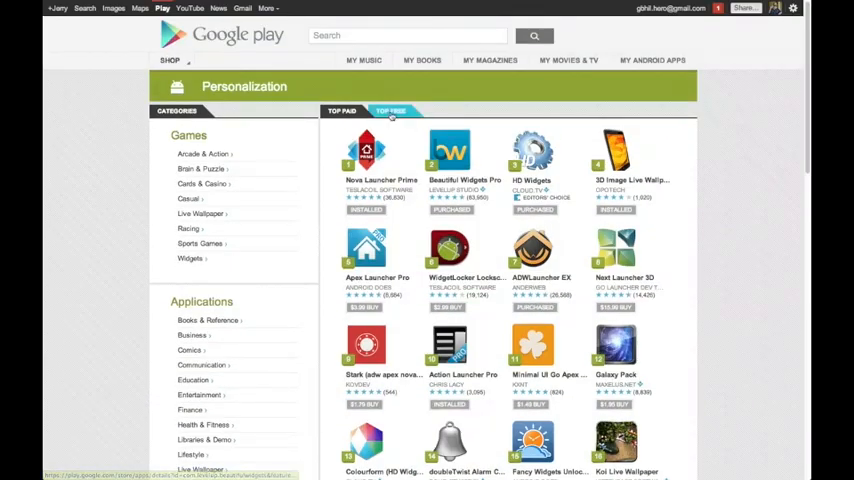
Step: Switch Personalization to the Top Free chart and scroll through it and back
{"action": "left_click", "coordinate": [390, 110]}
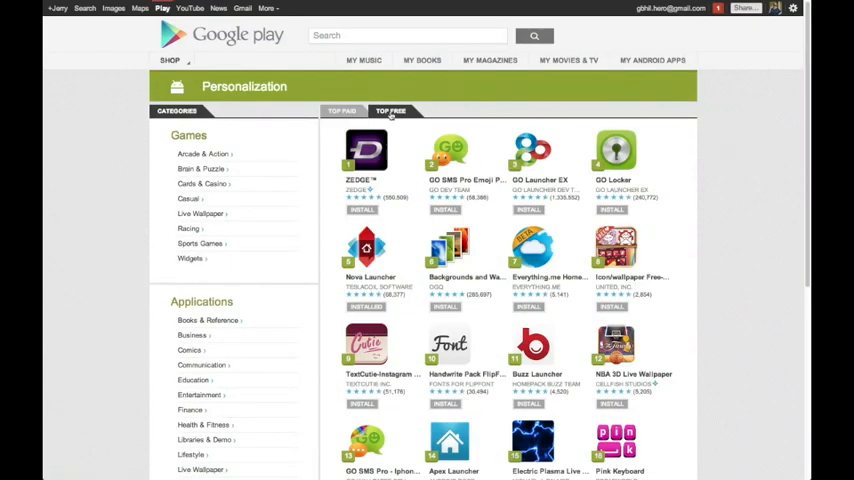
{"action": "scroll", "scroll_direction": "down", "scroll_amount": 3}
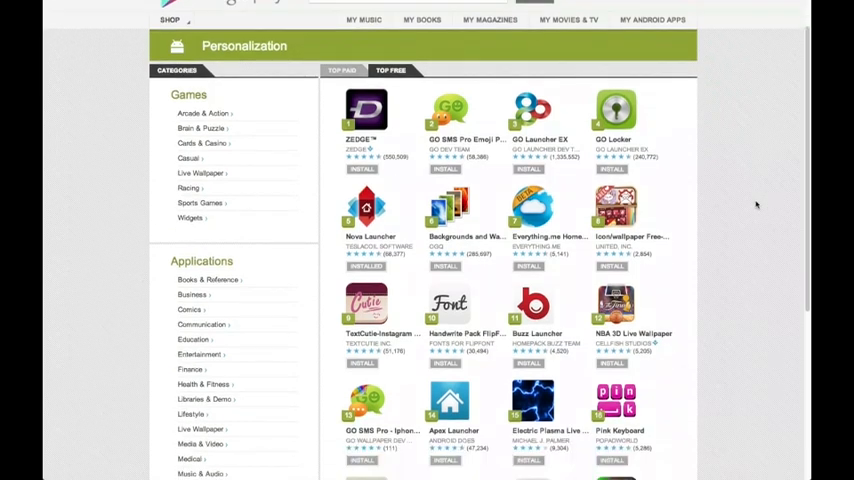
{"action": "scroll", "scroll_direction": "down", "scroll_amount": 3}
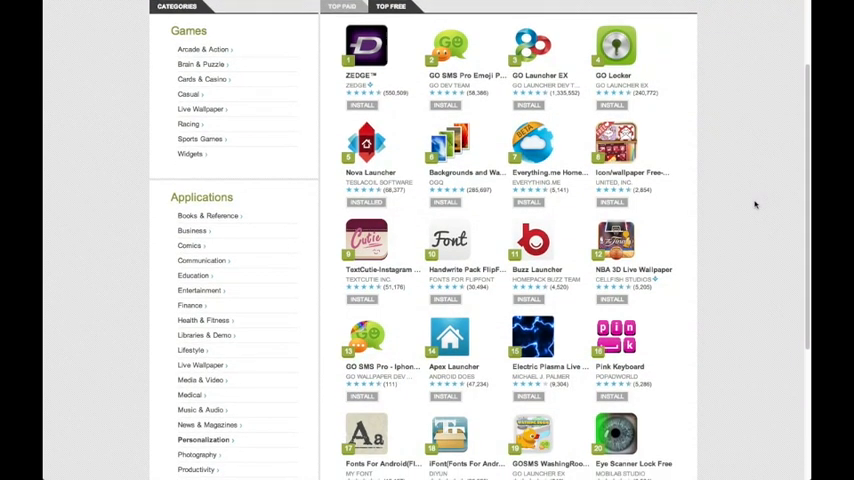
{"action": "scroll", "scroll_direction": "up", "scroll_amount": 3}
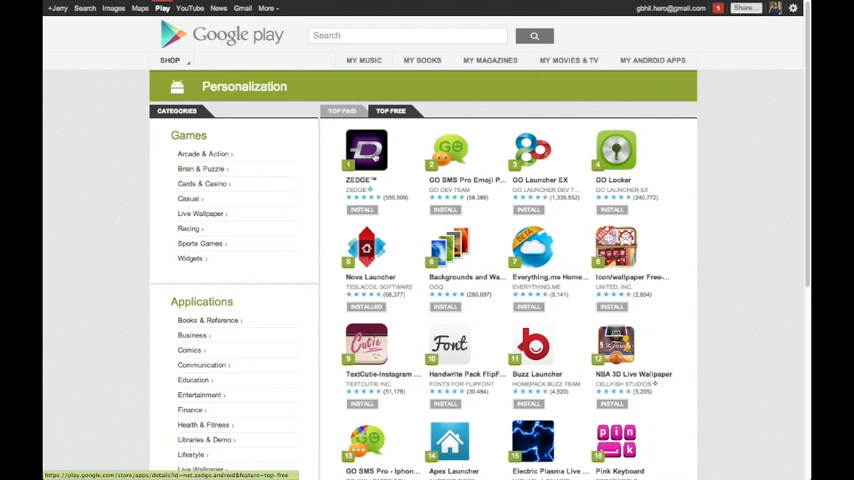
Step: Open ZEDGE's page and view its User Reviews, What's New and Permissions tabs
{"action": "left_click", "coordinate": [366, 155]}
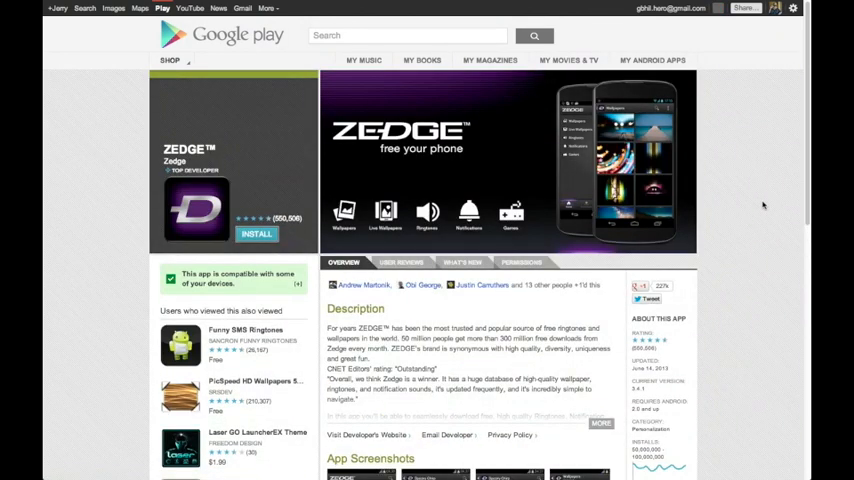
{"action": "scroll", "scroll_direction": "down", "scroll_amount": 3}
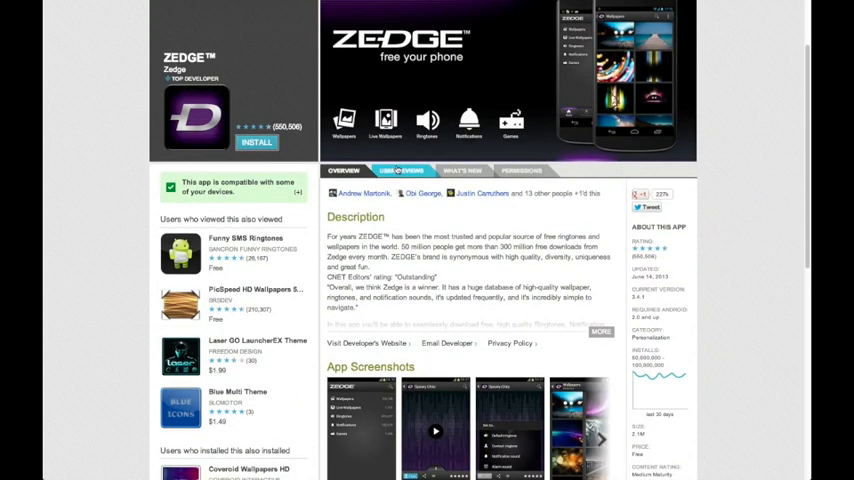
{"action": "left_click", "coordinate": [401, 170]}
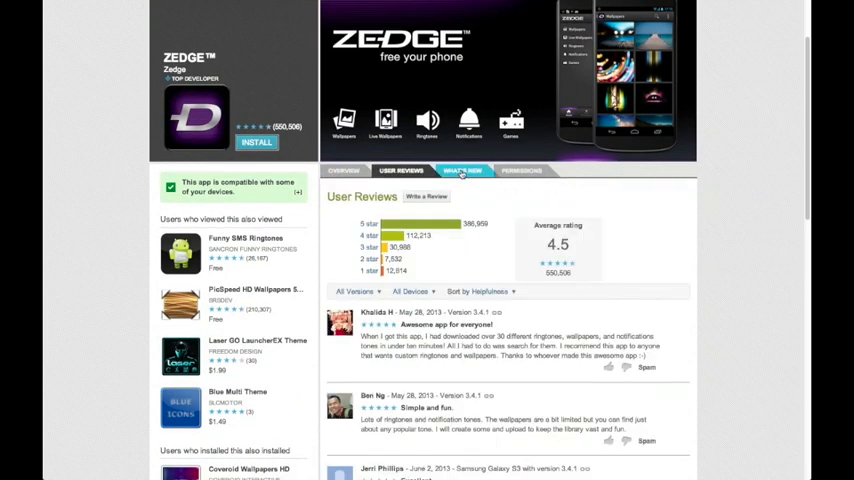
{"action": "left_click", "coordinate": [462, 170]}
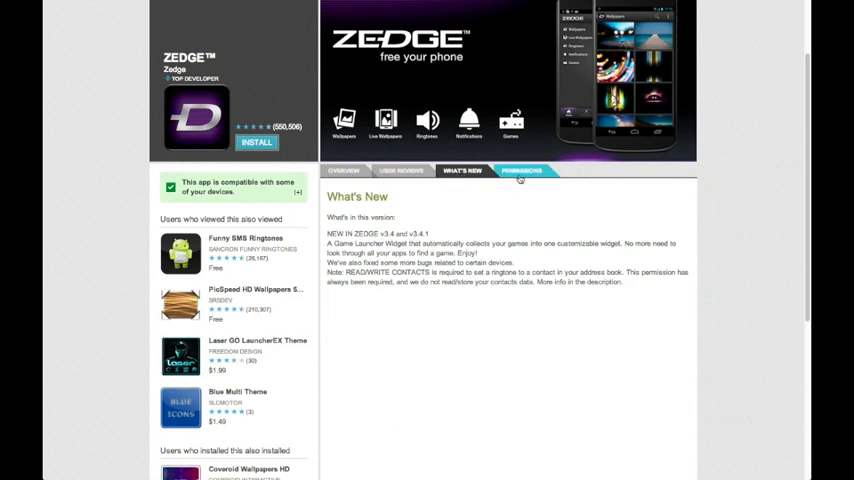
{"action": "left_click", "coordinate": [520, 154]}
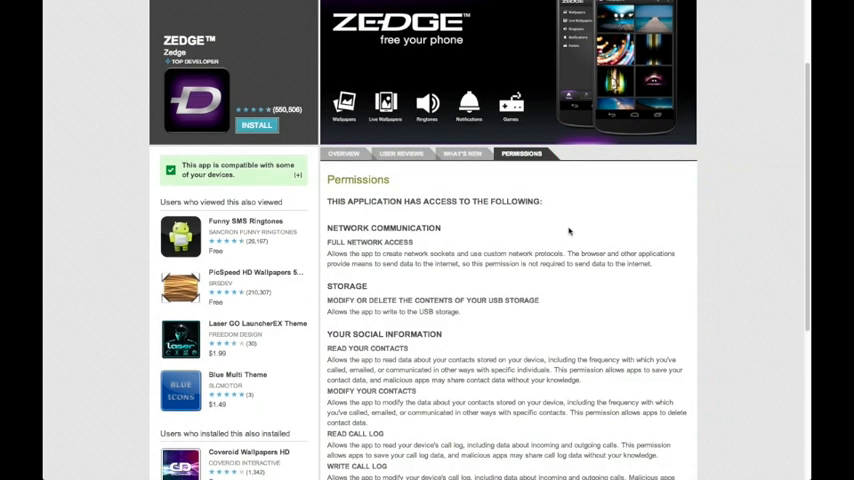
{"action": "scroll", "scroll_direction": "down", "scroll_amount": 3}
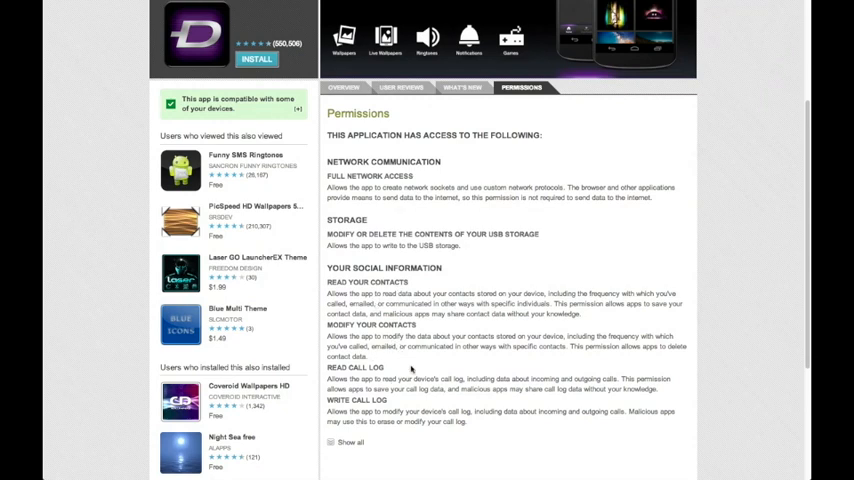
{"action": "scroll", "scroll_direction": "up", "scroll_amount": 3}
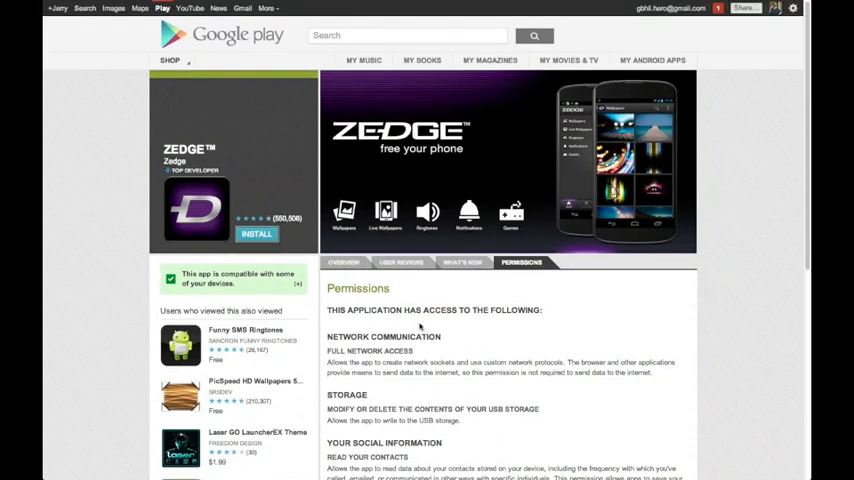
{"action": "left_click", "coordinate": [343, 262]}
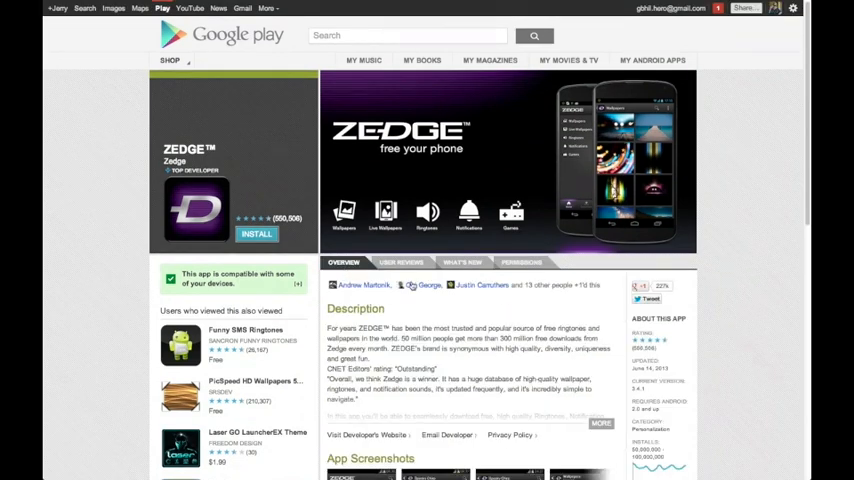
{"action": "left_click", "coordinate": [521, 262]}
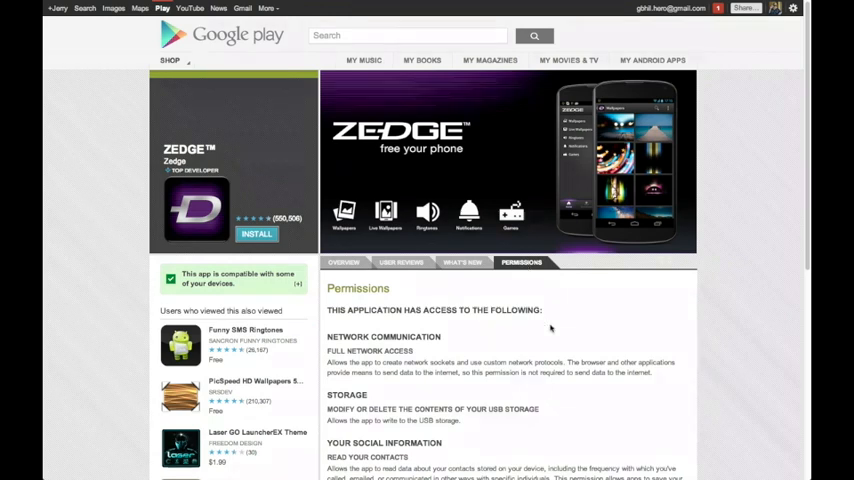
{"action": "scroll", "scroll_direction": "down", "scroll_amount": 3}
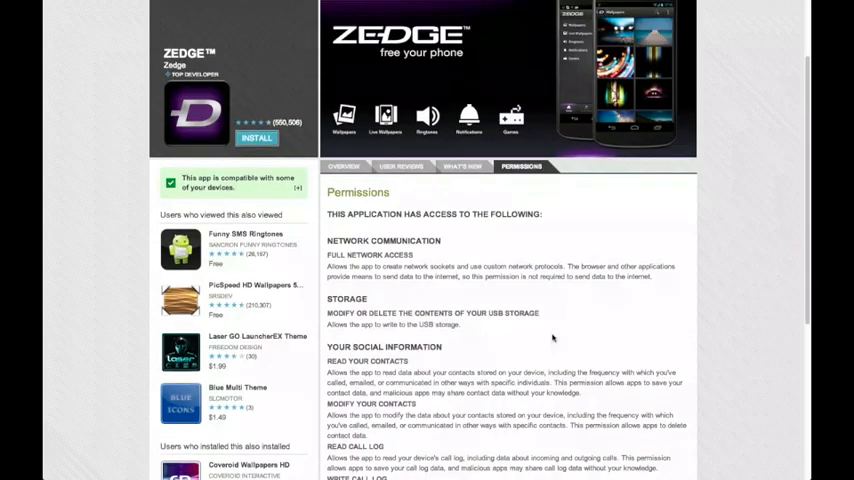
{"action": "left_click", "coordinate": [343, 262]}
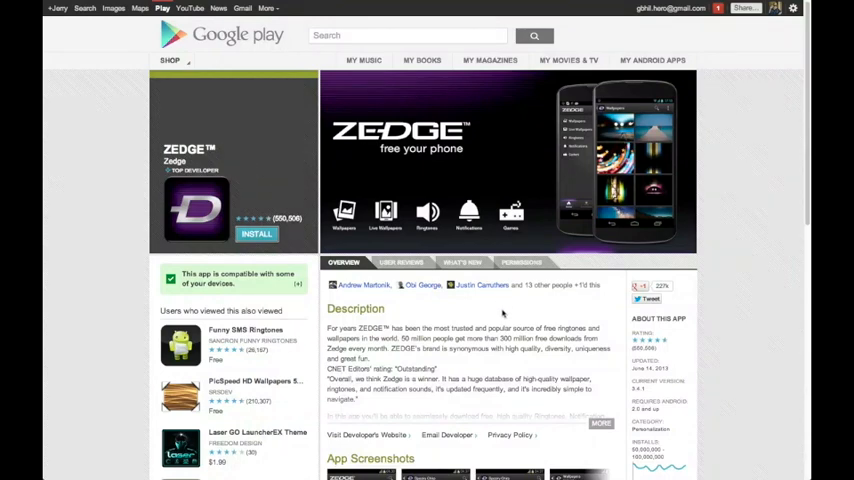
{"action": "mouse_move", "coordinate": [400, 290]}
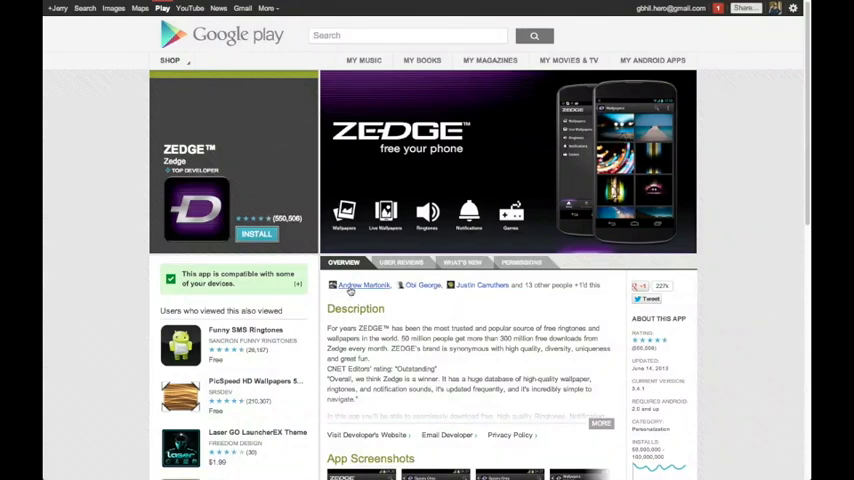
{"action": "mouse_move", "coordinate": [603, 296]}
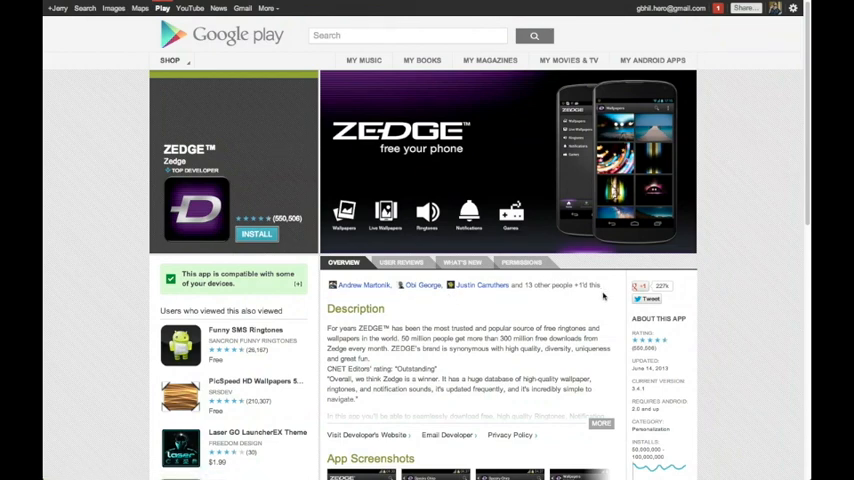
{"action": "mouse_move", "coordinate": [413, 294]}
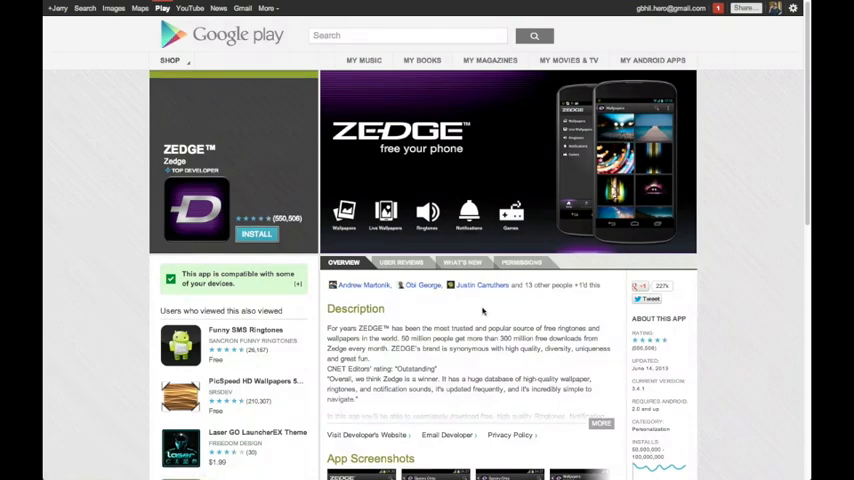
{"action": "mouse_move", "coordinate": [478, 311]}
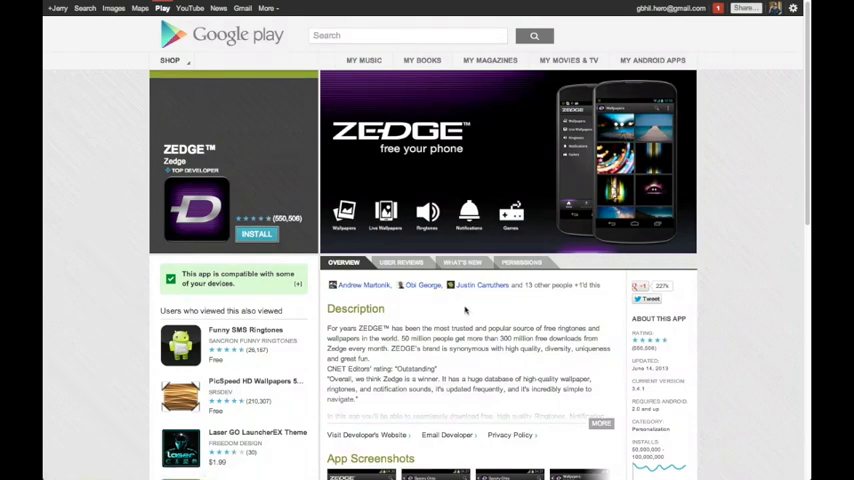
{"action": "scroll", "scroll_direction": "down", "scroll_amount": 3}
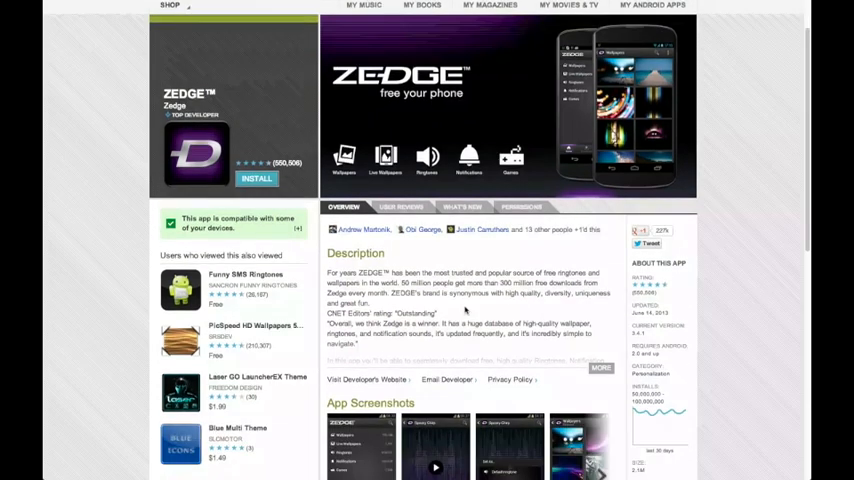
{"action": "scroll", "scroll_direction": "down", "scroll_amount": 3}
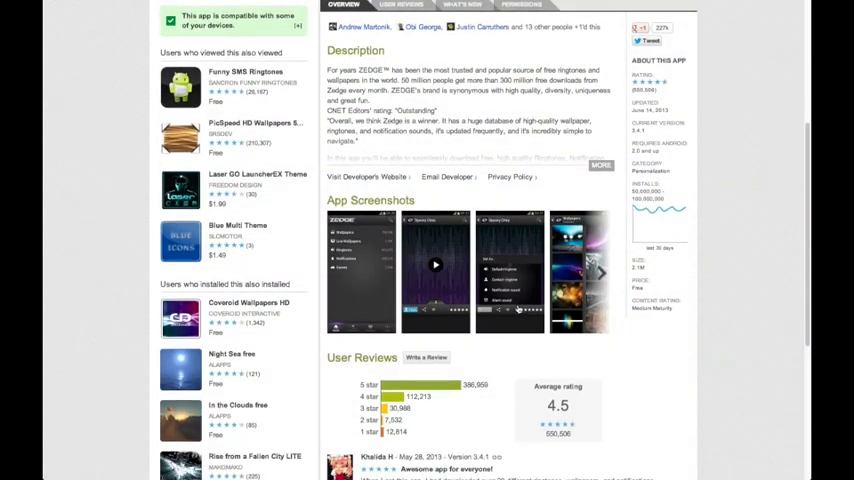
{"action": "scroll", "scroll_direction": "down", "scroll_amount": 3}
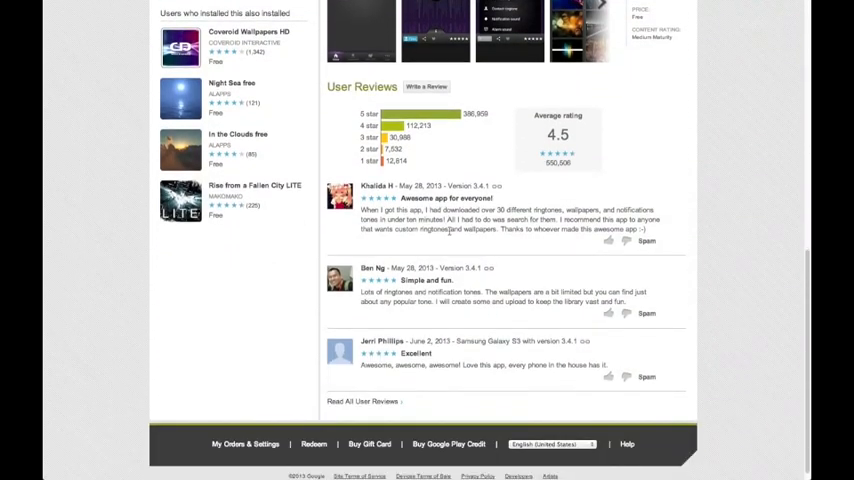
{"action": "scroll", "scroll_direction": "up", "scroll_amount": 3}
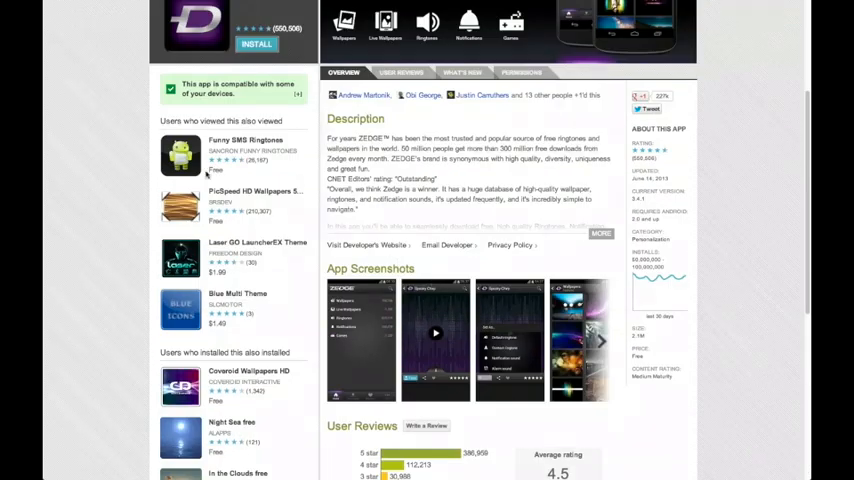
{"action": "scroll", "scroll_direction": "up", "scroll_amount": 3}
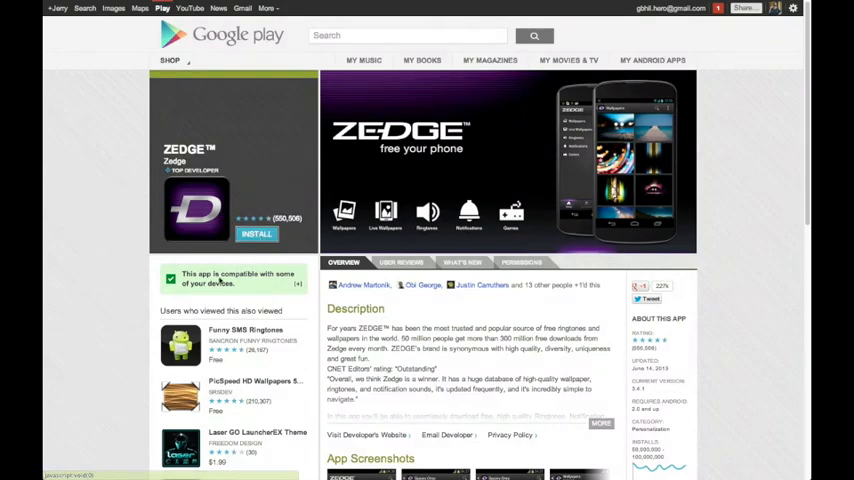
{"action": "left_click", "coordinate": [298, 288]}
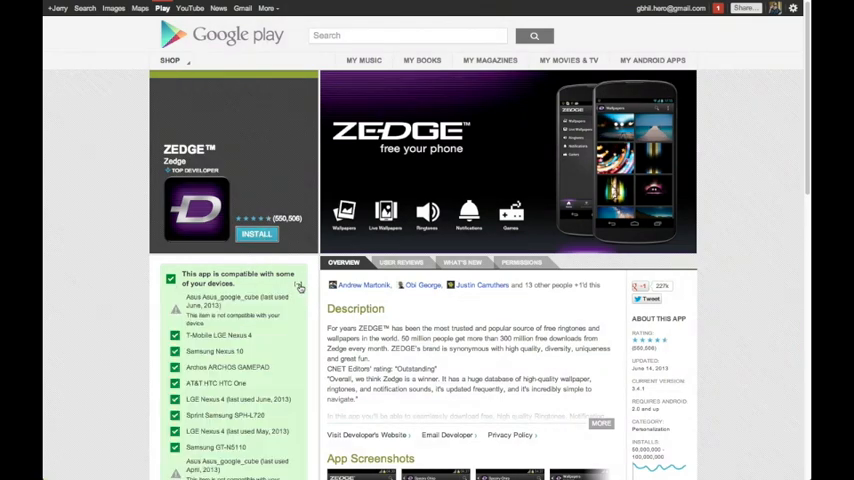
{"action": "scroll", "scroll_direction": "down", "scroll_amount": 3}
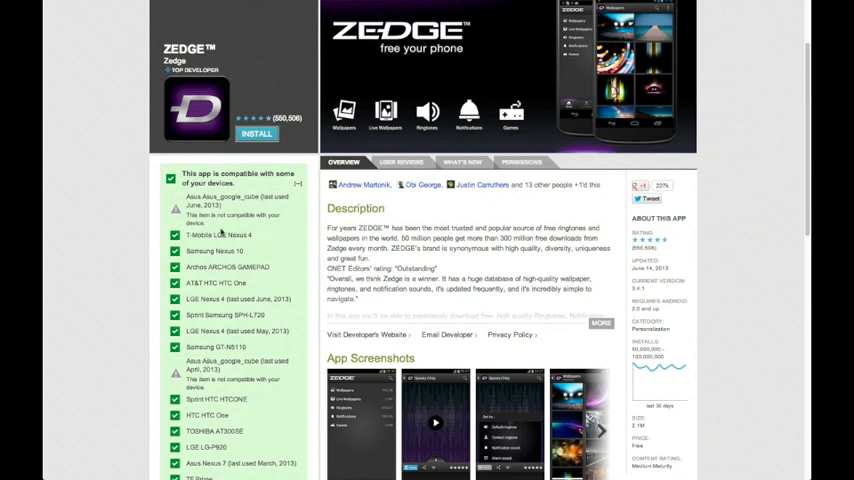
{"action": "scroll", "scroll_direction": "down", "scroll_amount": 3}
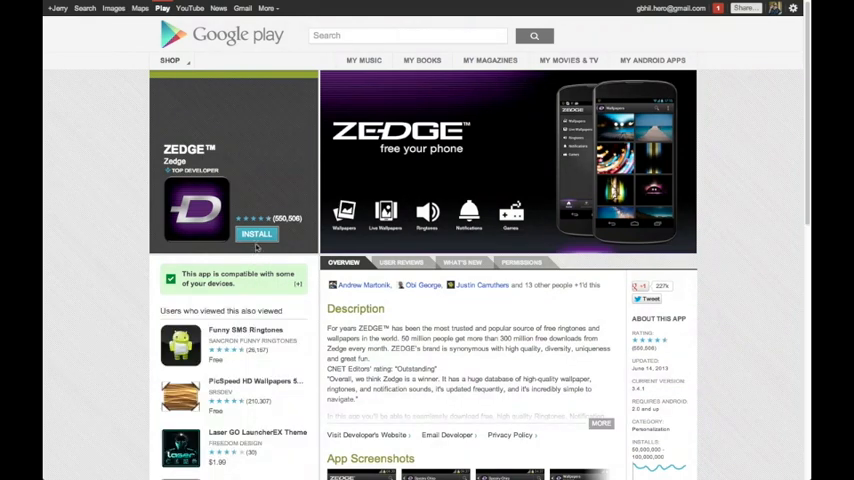
Step: Start installing ZEDGE, check Send to shows T-Mobile LGE Nexus 4, and review permissions
{"action": "left_click", "coordinate": [256, 234]}
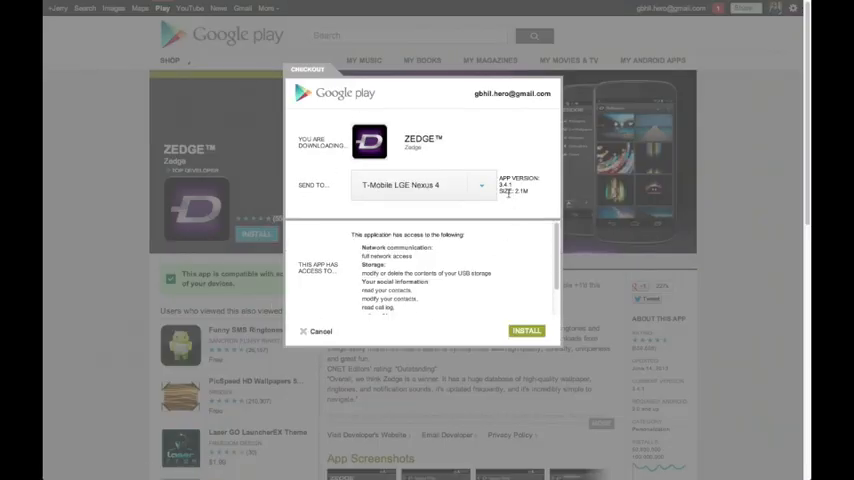
{"action": "mouse_move", "coordinate": [458, 130]}
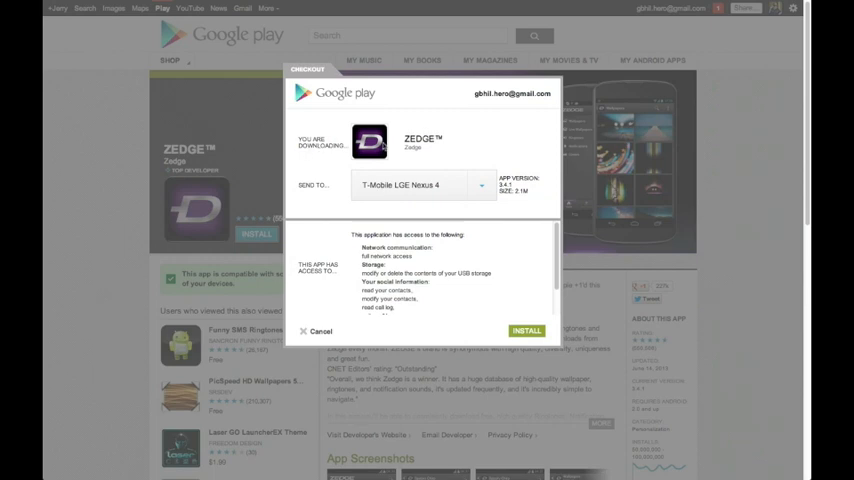
{"action": "mouse_move", "coordinate": [345, 190]}
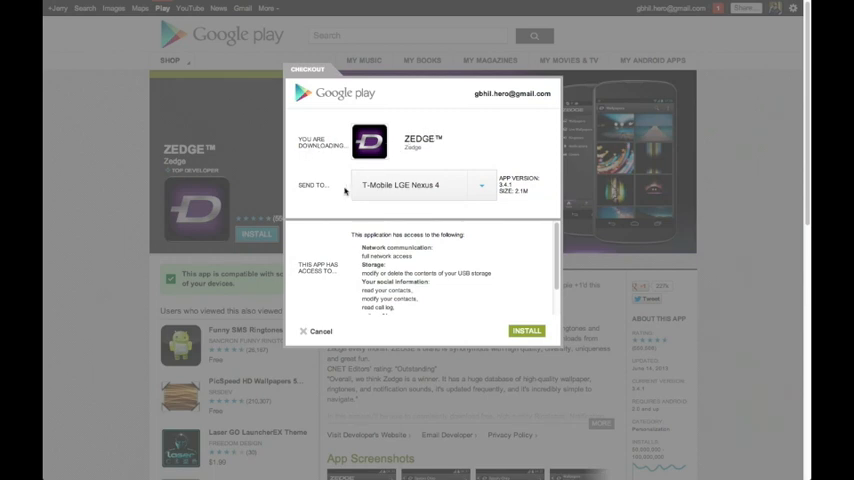
{"action": "mouse_move", "coordinate": [413, 199]}
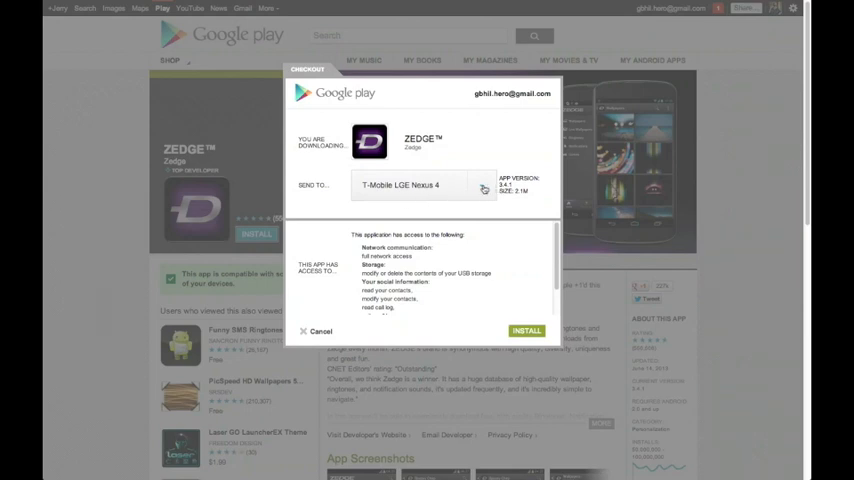
{"action": "left_click", "coordinate": [482, 185]}
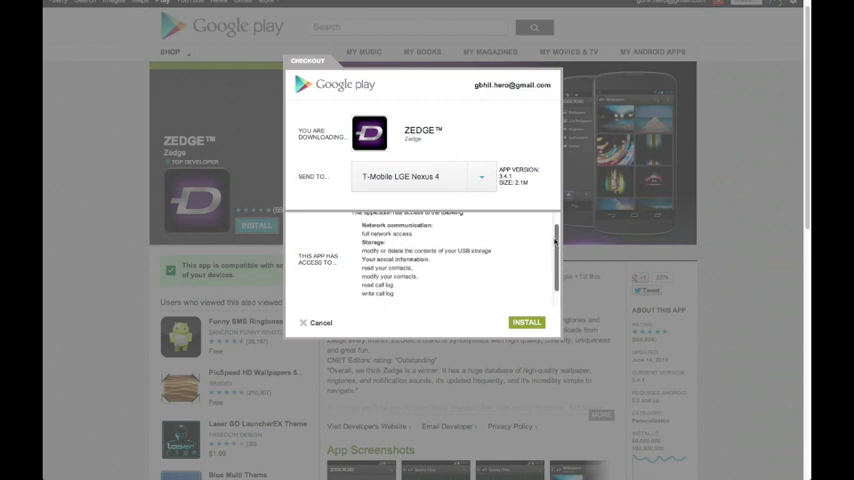
{"action": "scroll", "scroll_direction": "down", "scroll_amount": 3}
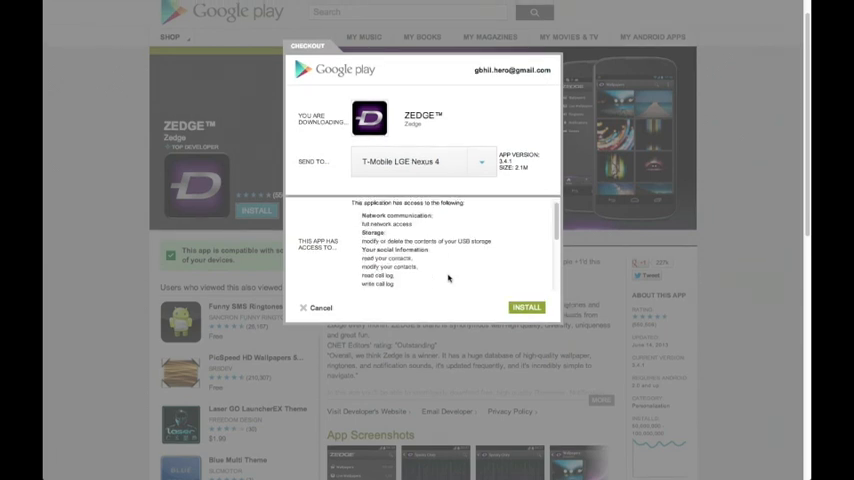
{"action": "scroll", "scroll_direction": "down", "scroll_amount": 3}
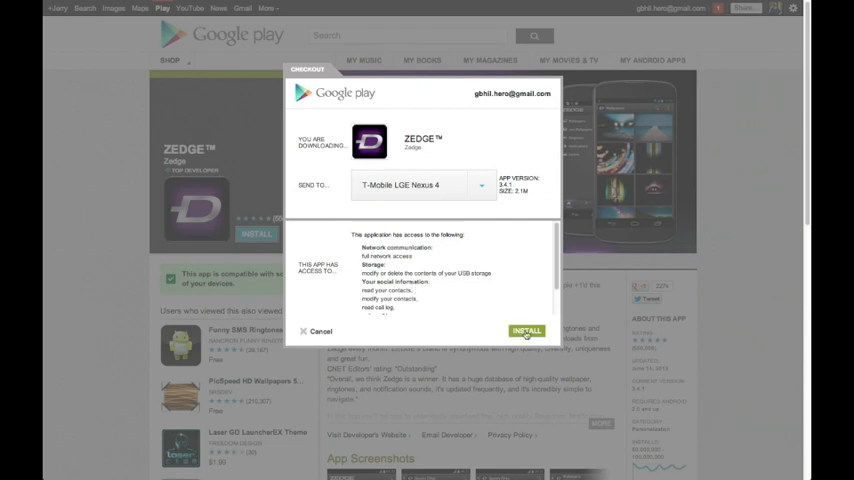
Step: Confirm installing ZEDGE to the Nexus 4 and dismiss the confirmation with OK
{"action": "left_click", "coordinate": [526, 331]}
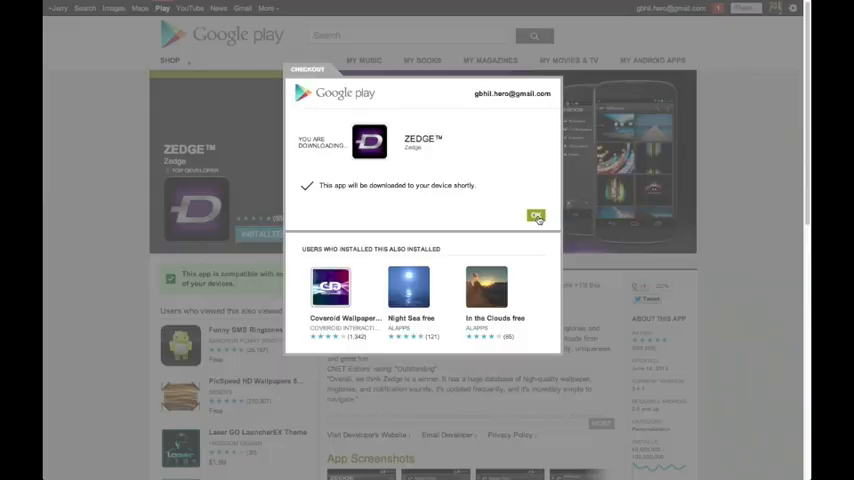
{"action": "left_click", "coordinate": [536, 216]}
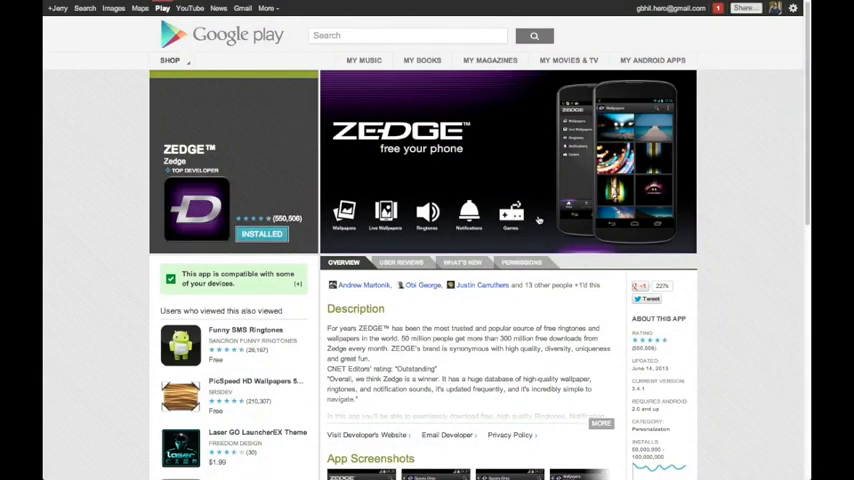